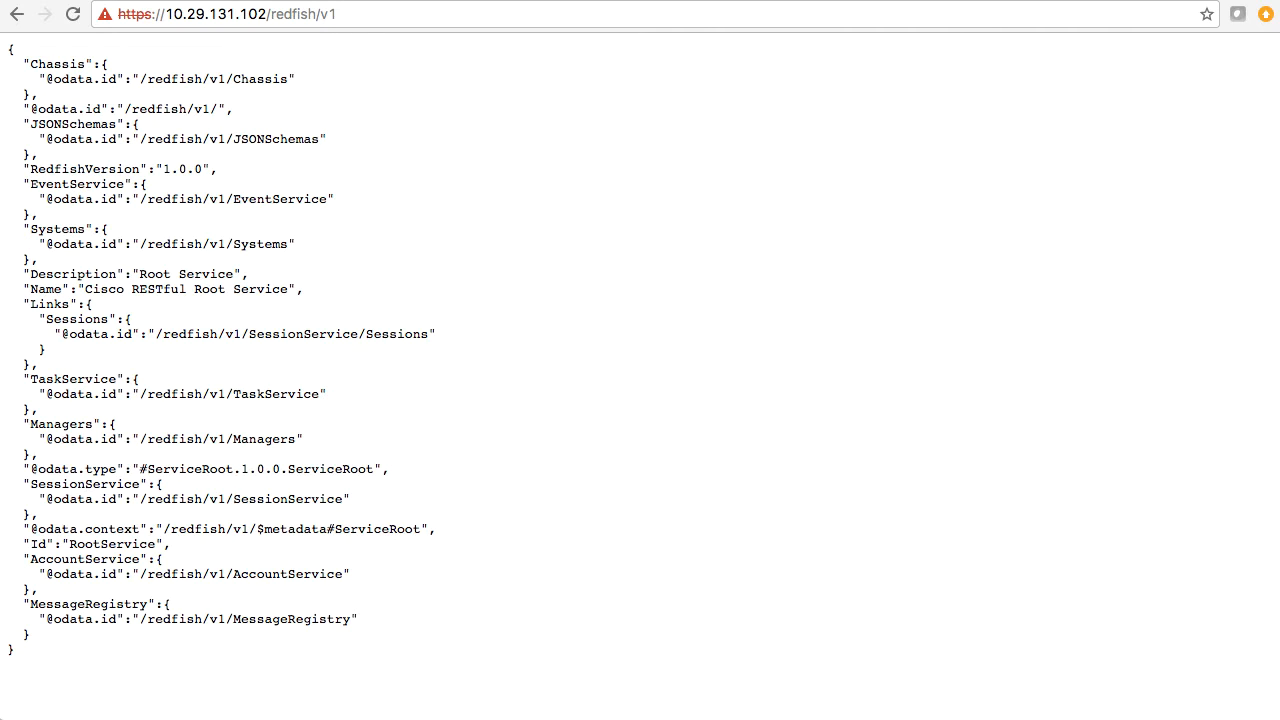
double_click(180, 14)
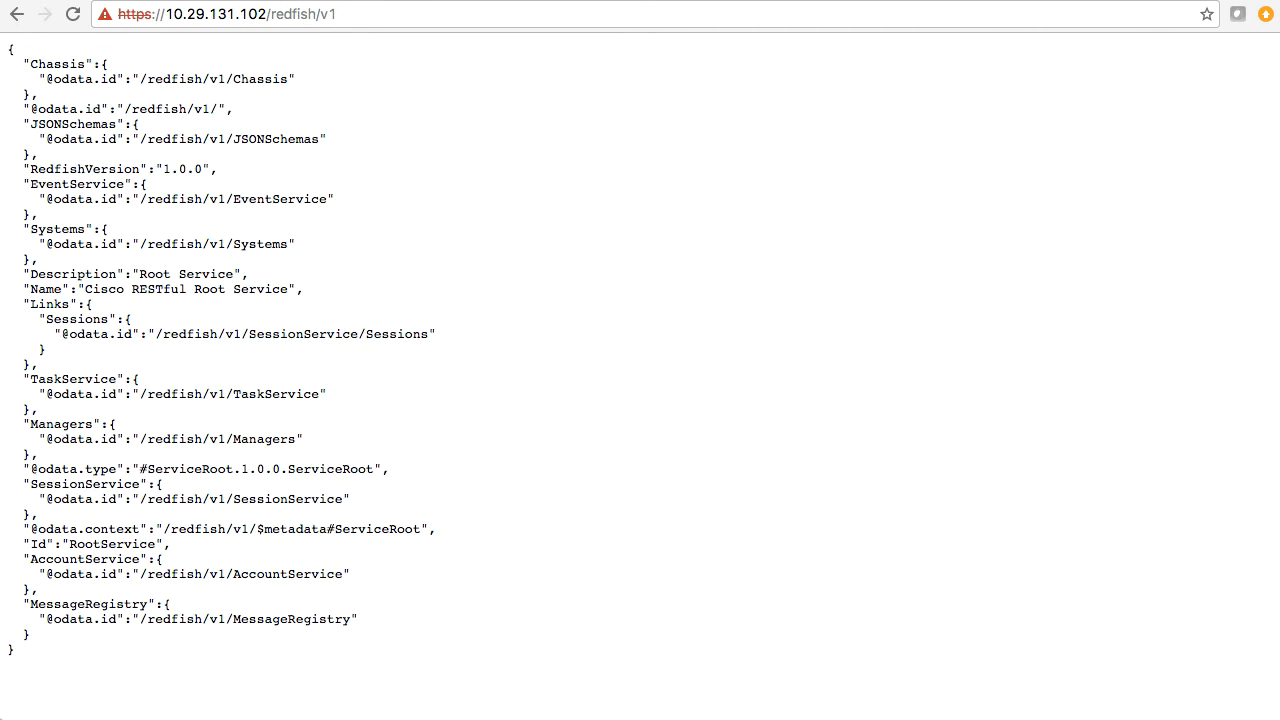
double_click(56, 228)
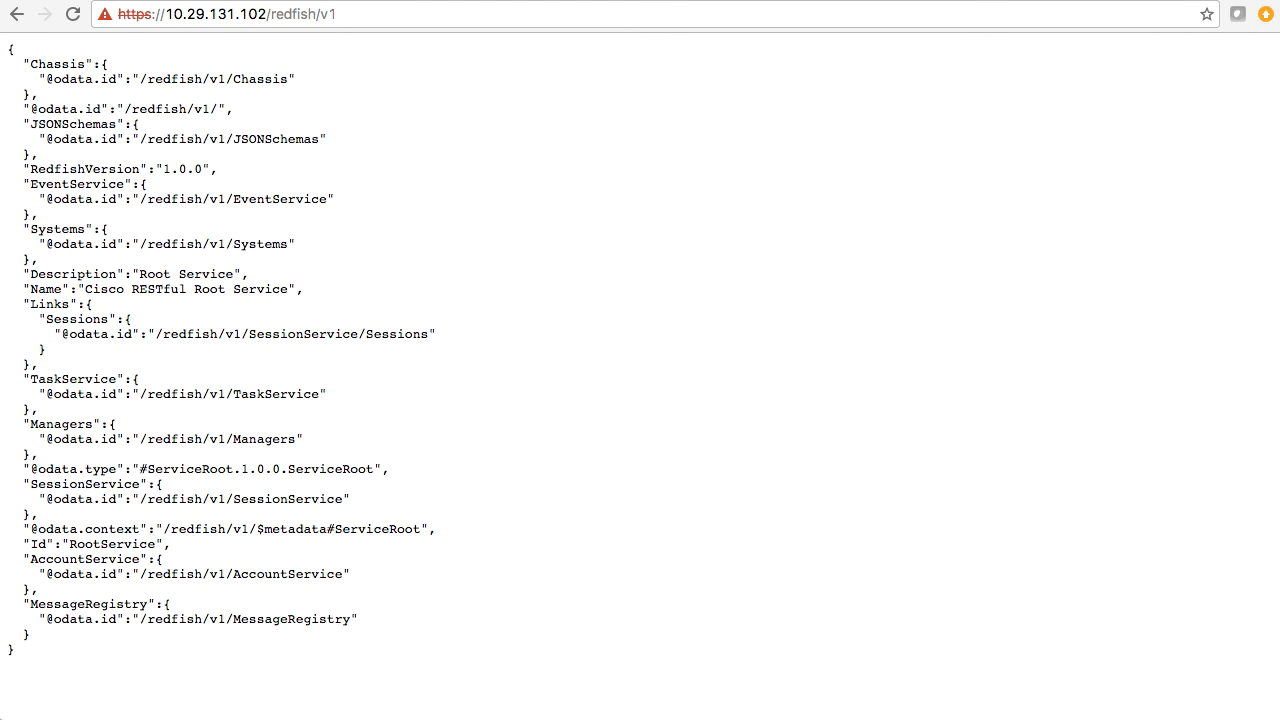
double_click(216, 244)
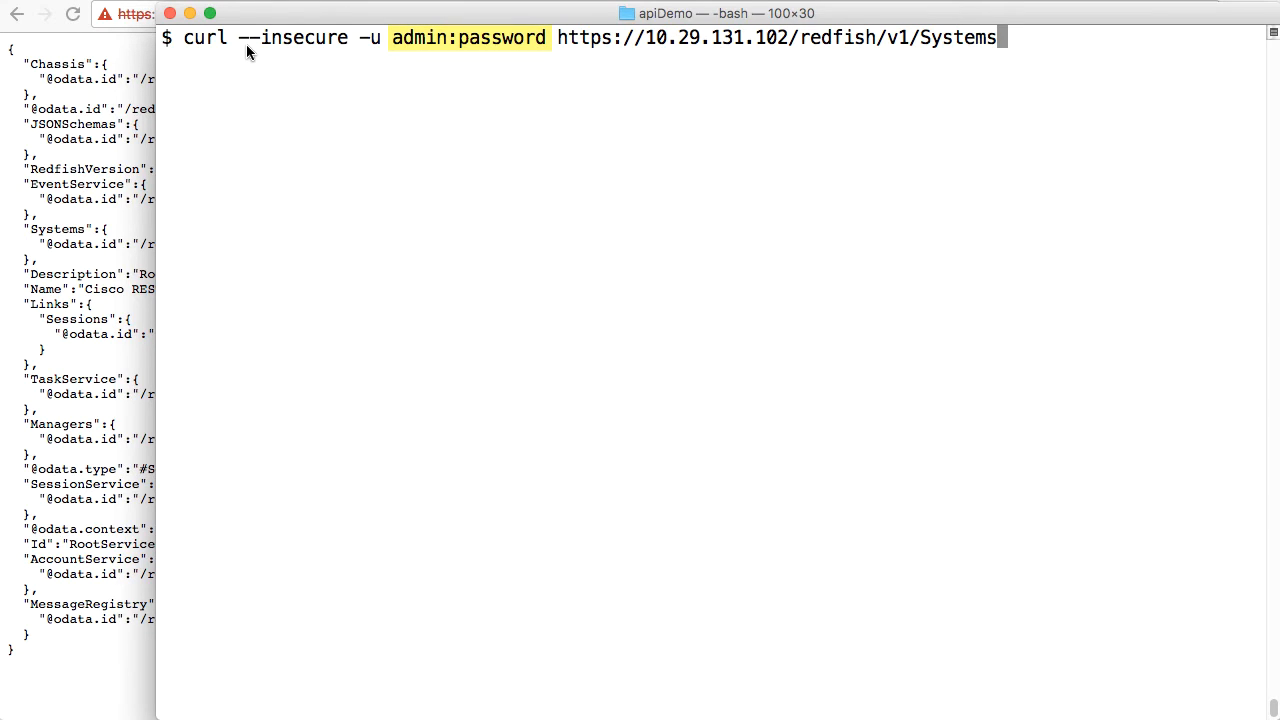
key(Return)
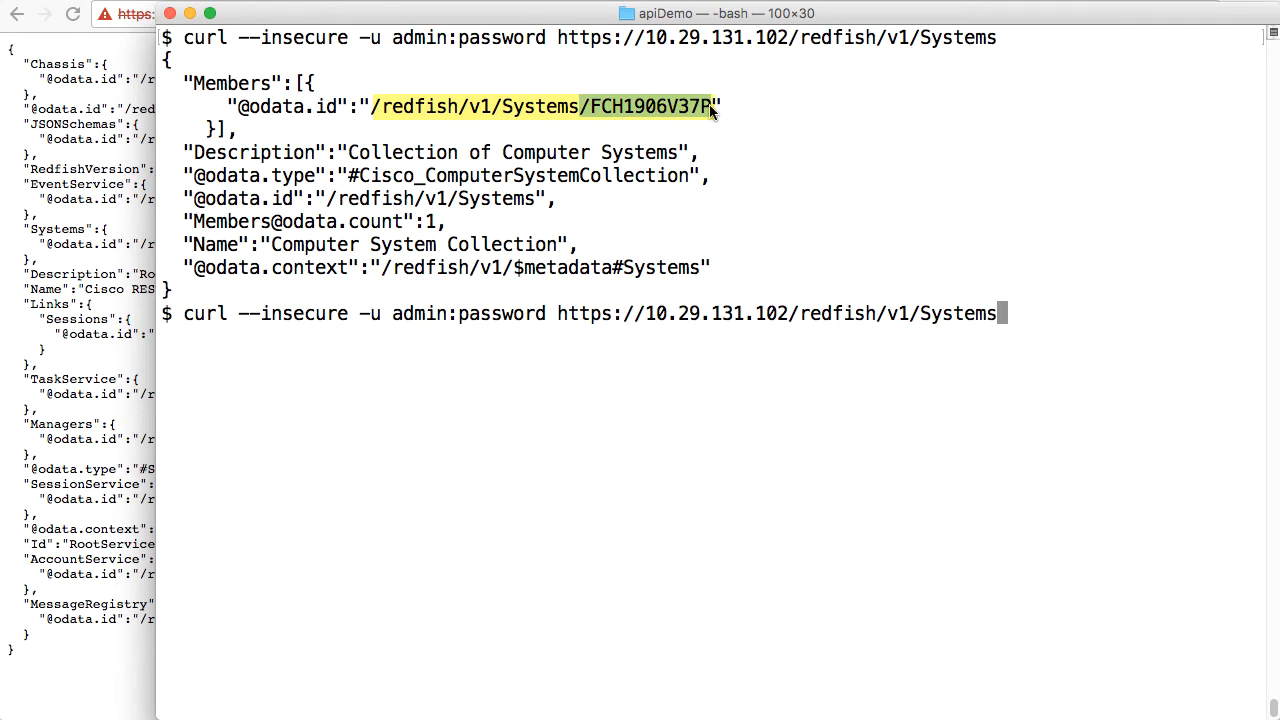
- Rerun the query with /FCH1906V37P appended to get that system's details
text(/FCH1906V37P)
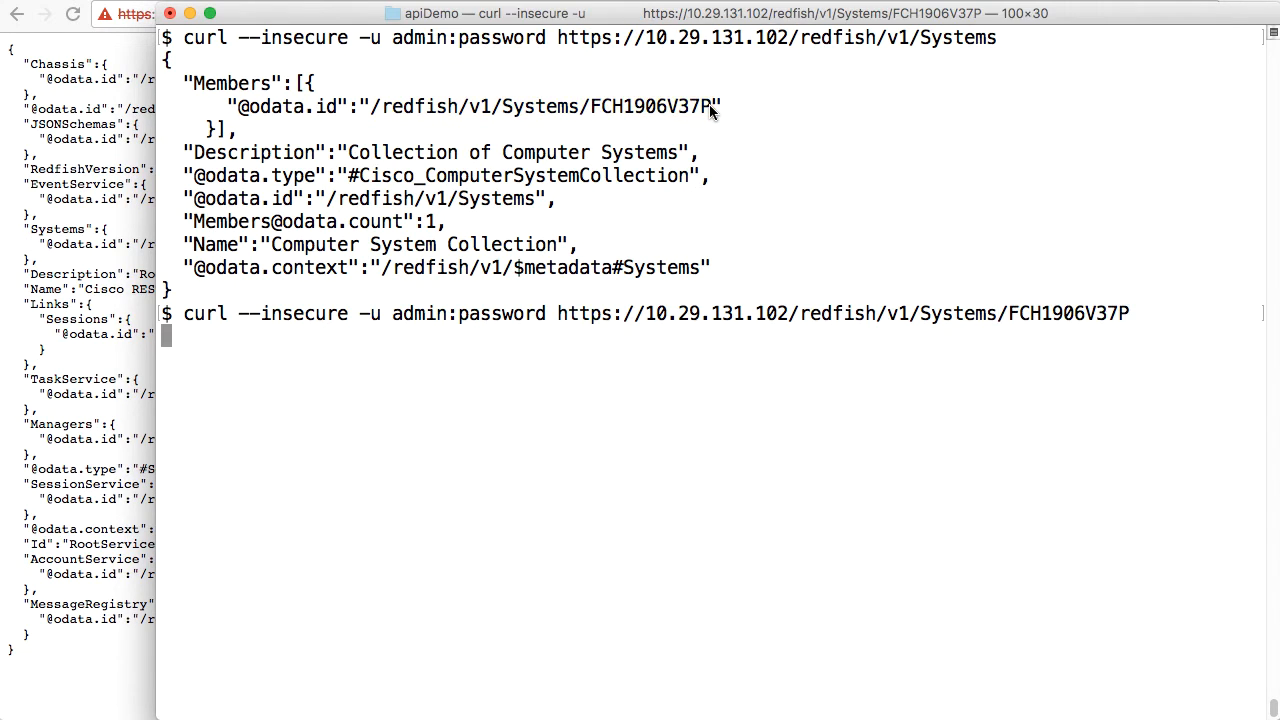
key(Return)
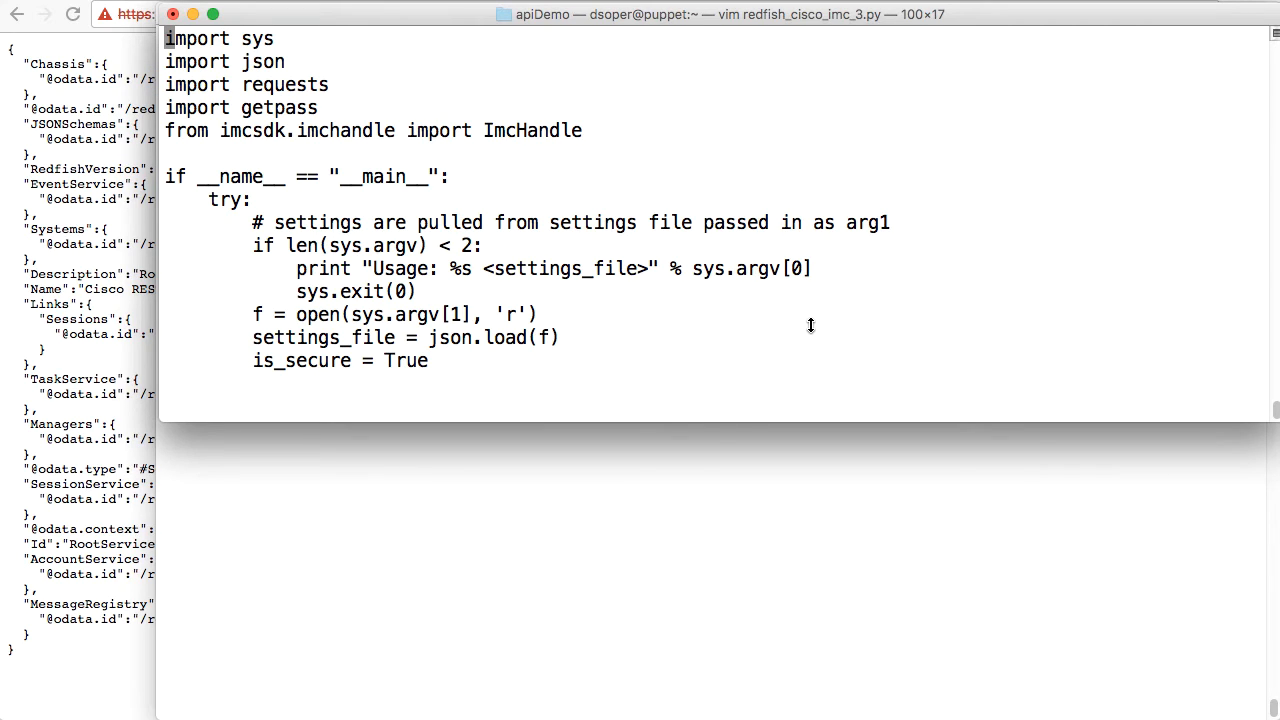
mouse_move(780, 312)
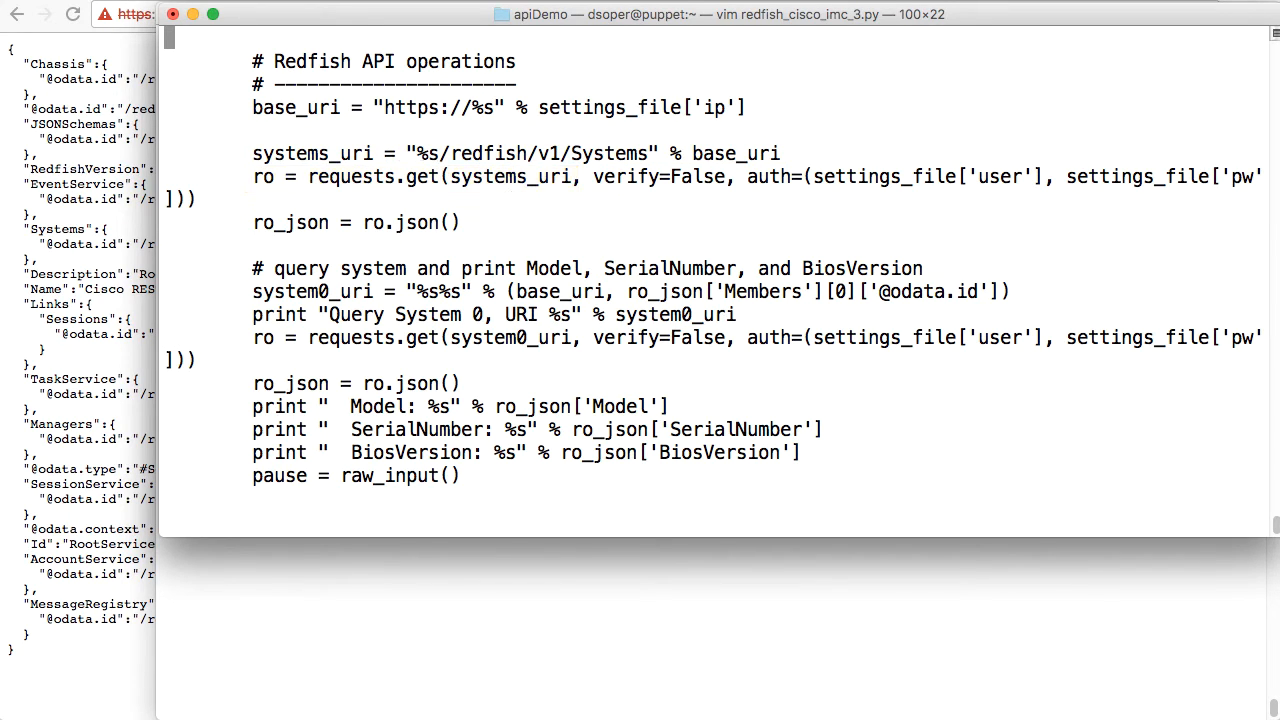
- Highlight the script's Redfish API system query code in vim for review
double_click(358, 220)
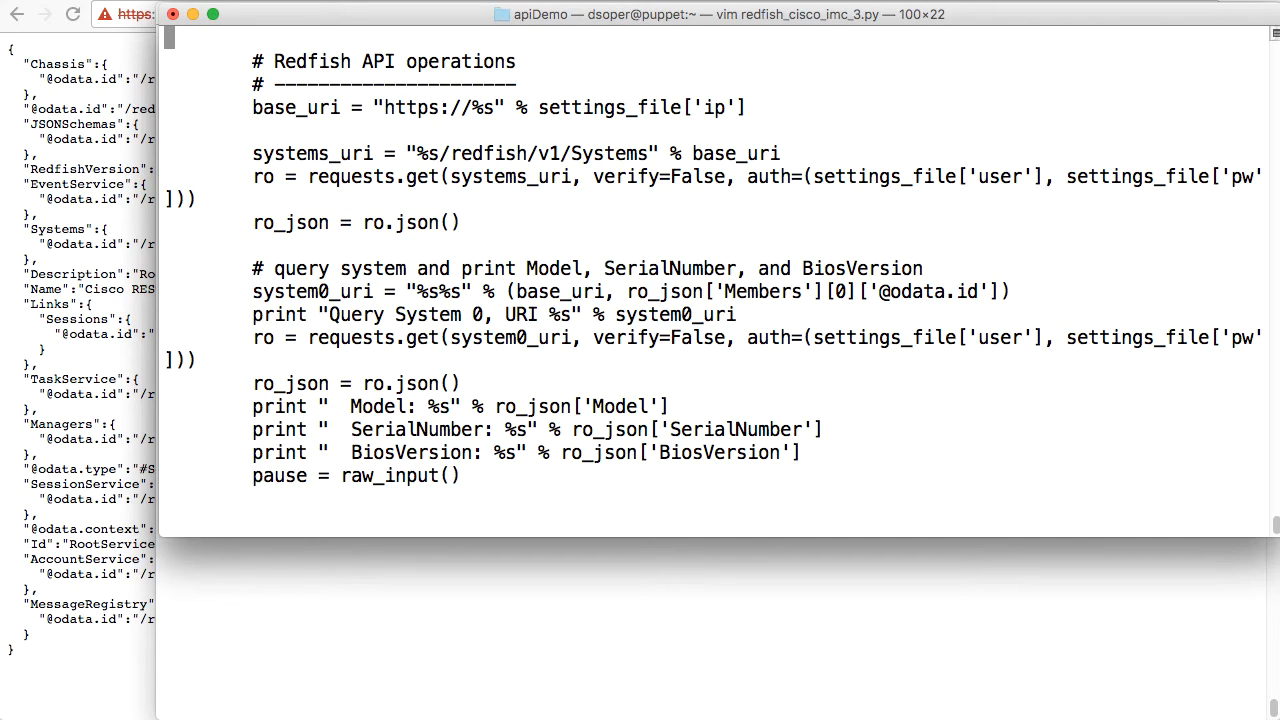
drag(252, 292, 1264, 348)
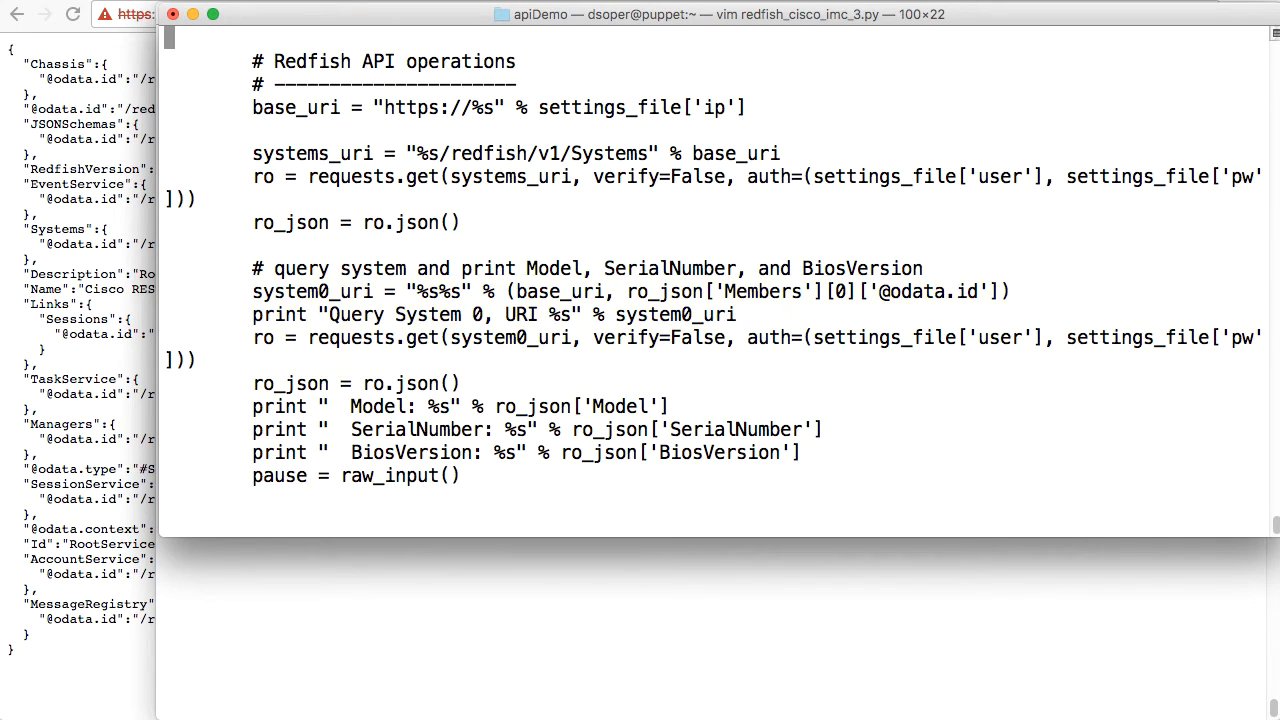
drag(254, 384, 832, 452)
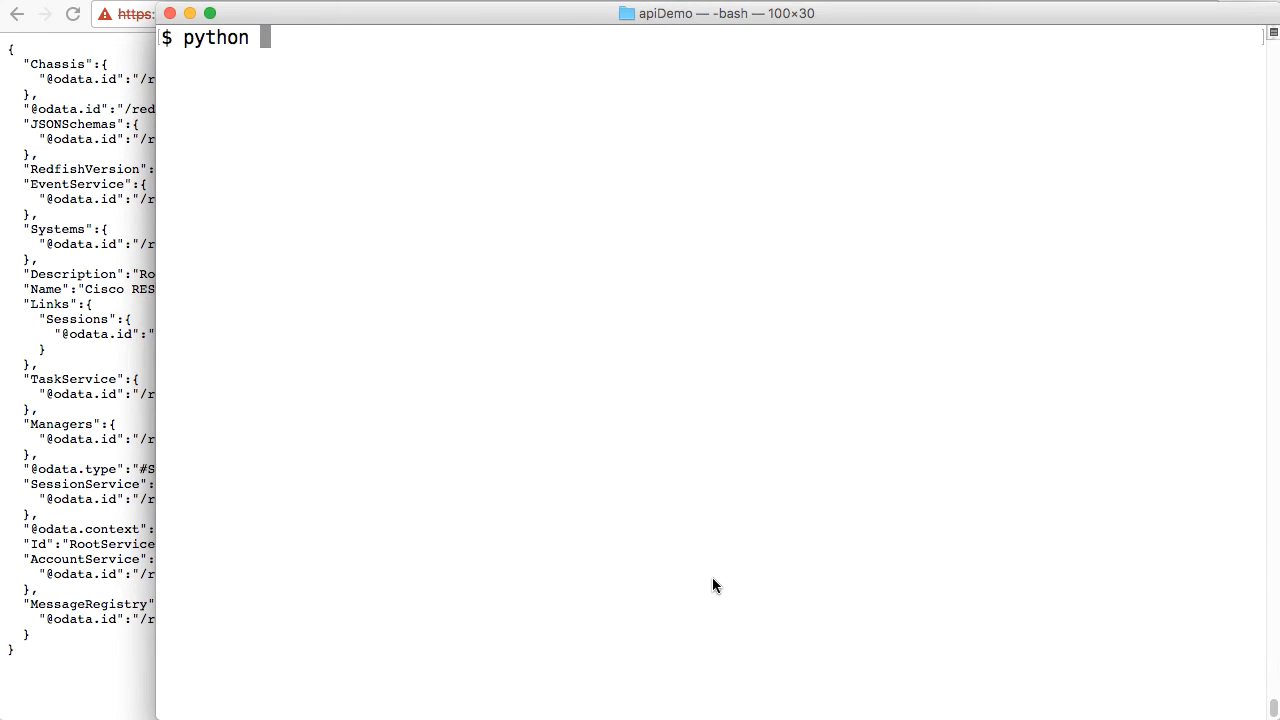
- Run python redfish_cisco_imc_3.py with the RU8_D24_SJ02.json settings file
text(redfish_cisco_imc_3.py R)
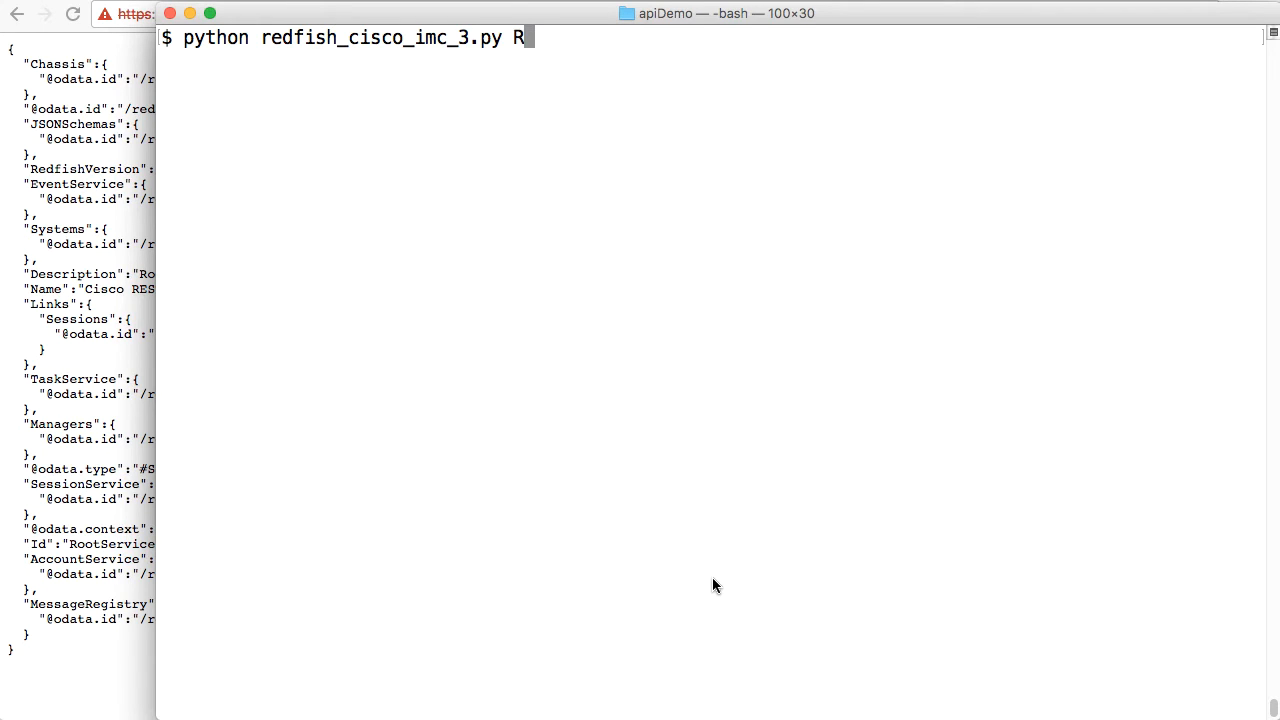
key(Return)
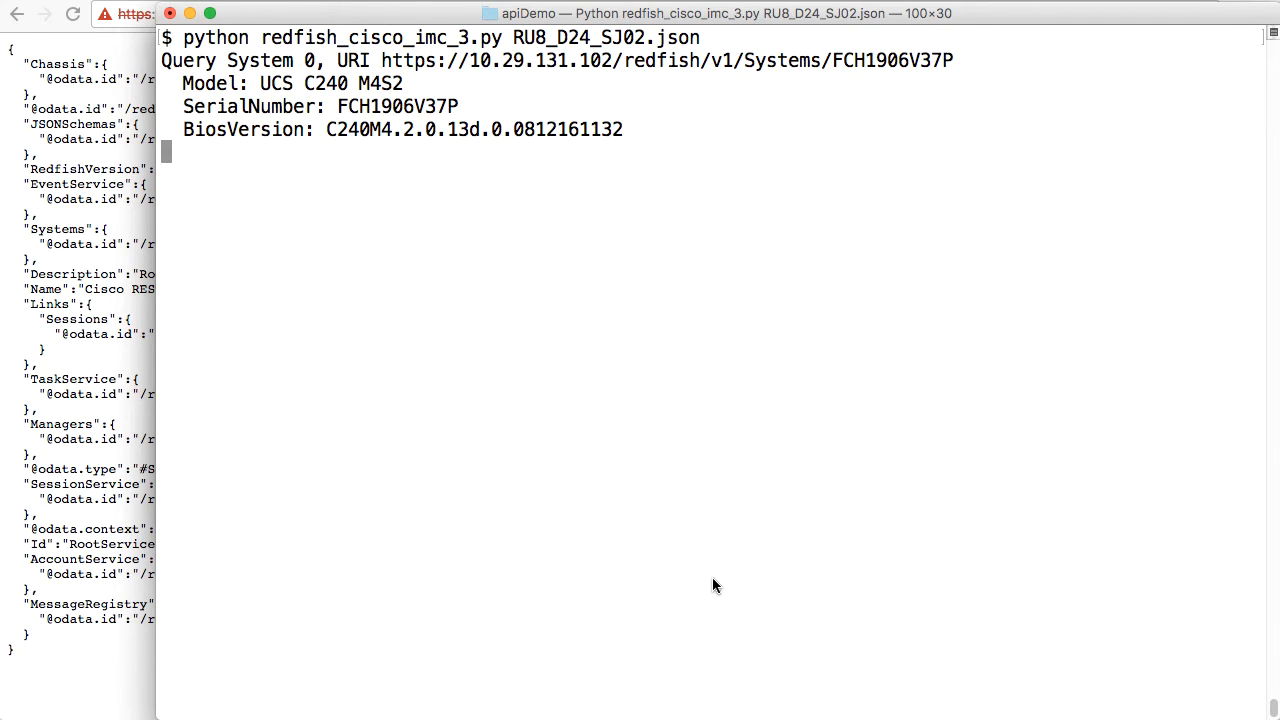
mouse_move(732, 644)
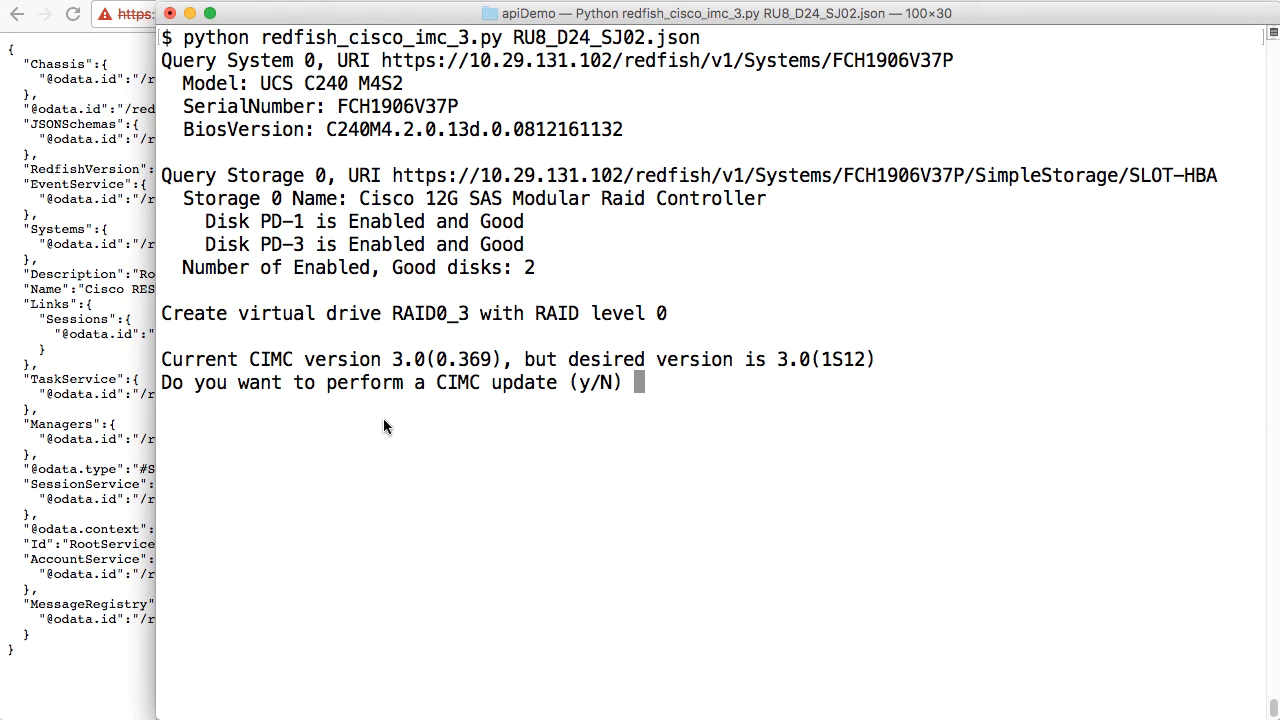
- Answer y to the CIMC update prompt and give root as the remote server username
text(y)
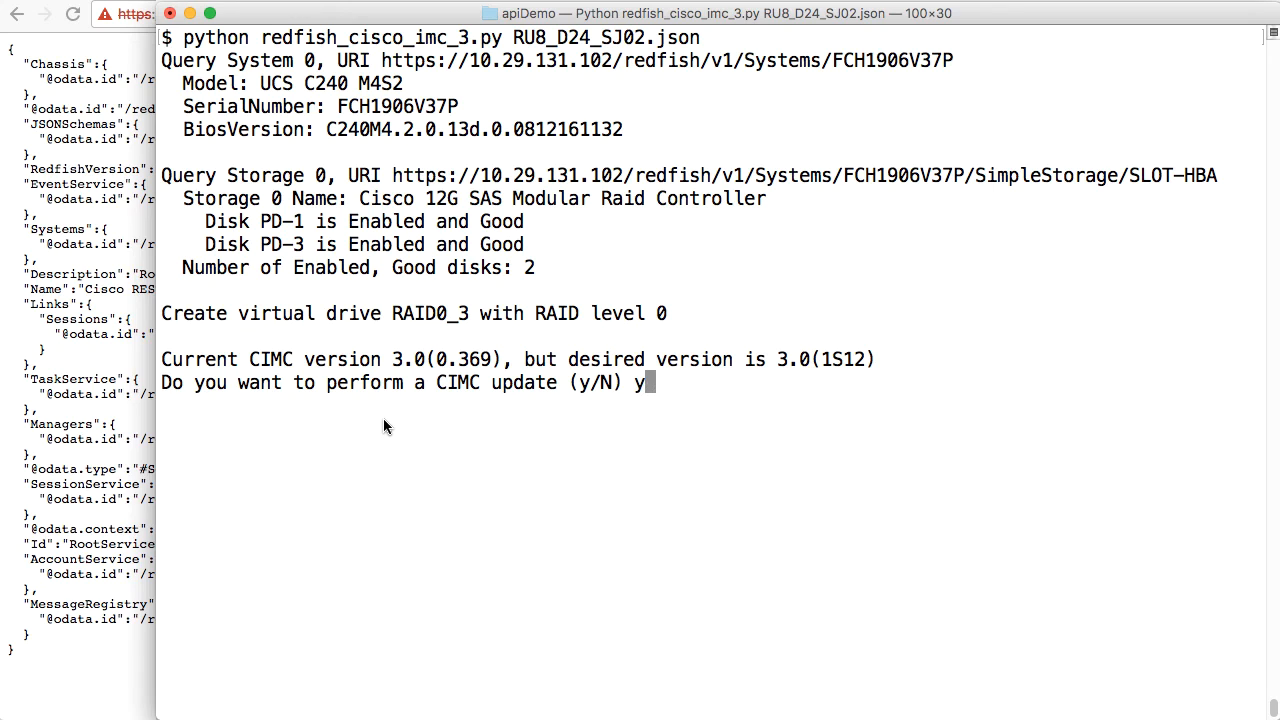
key(Return)
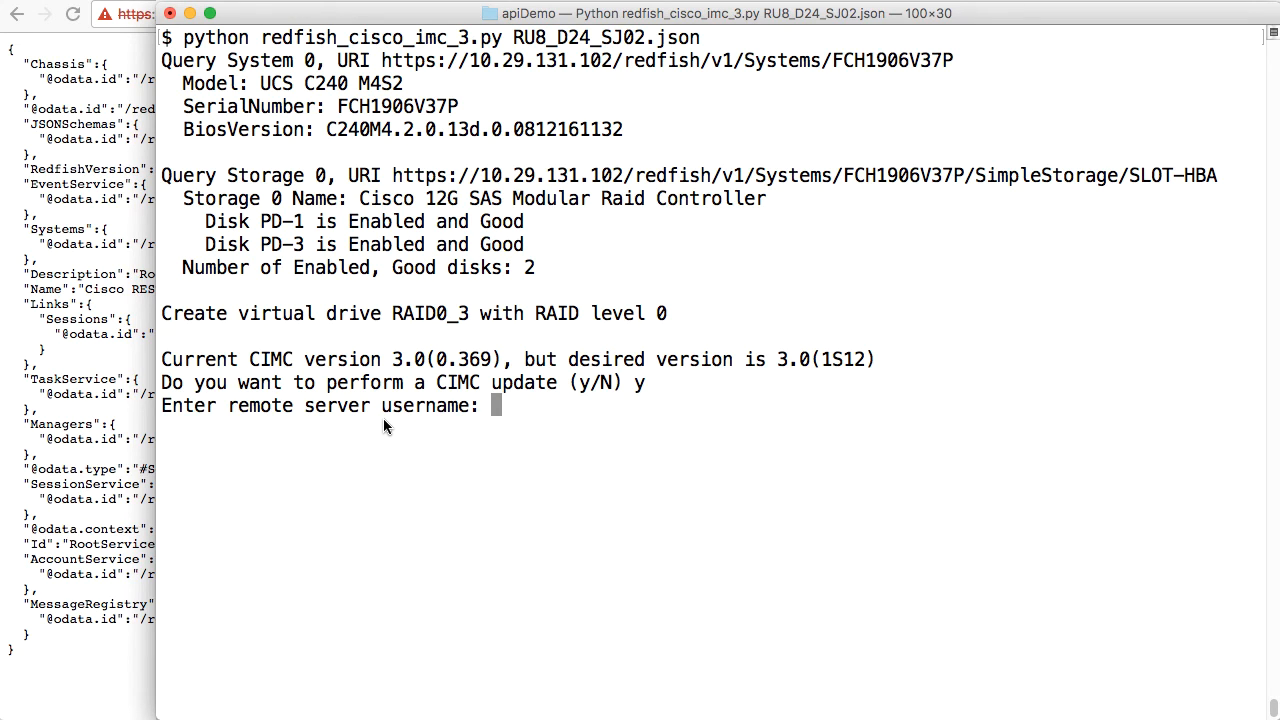
text(root)
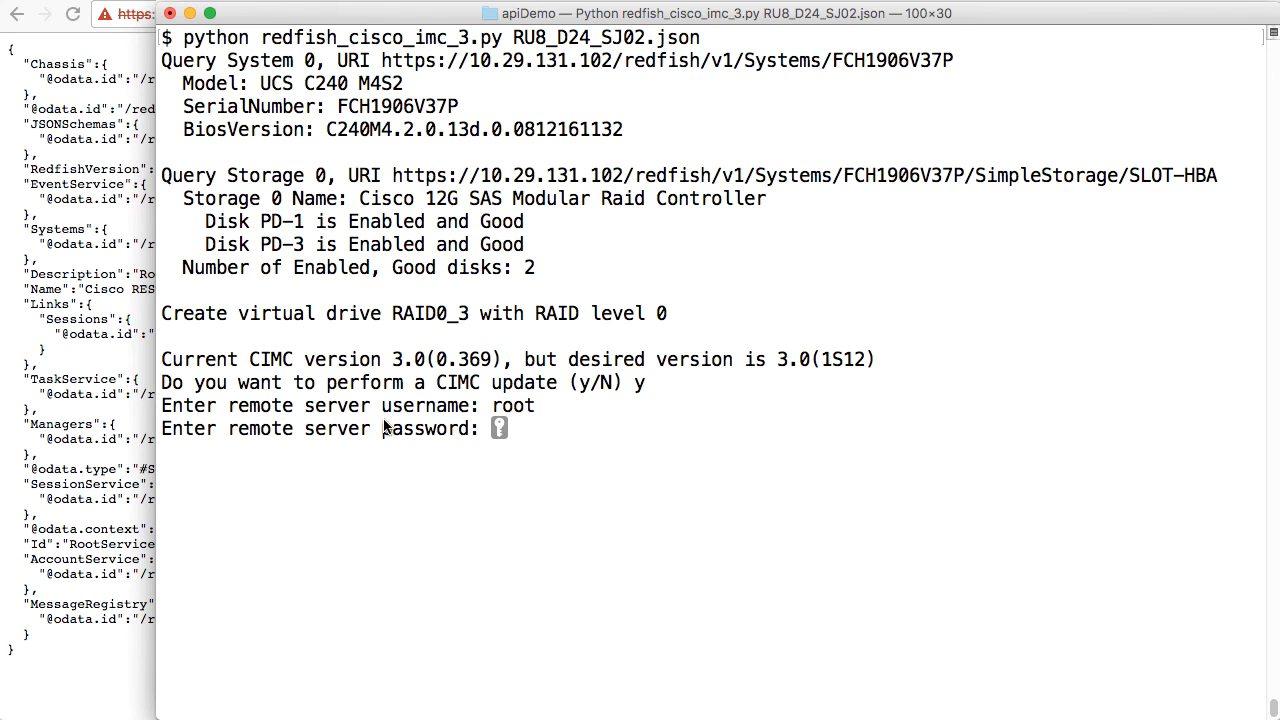
mouse_move(712, 340)
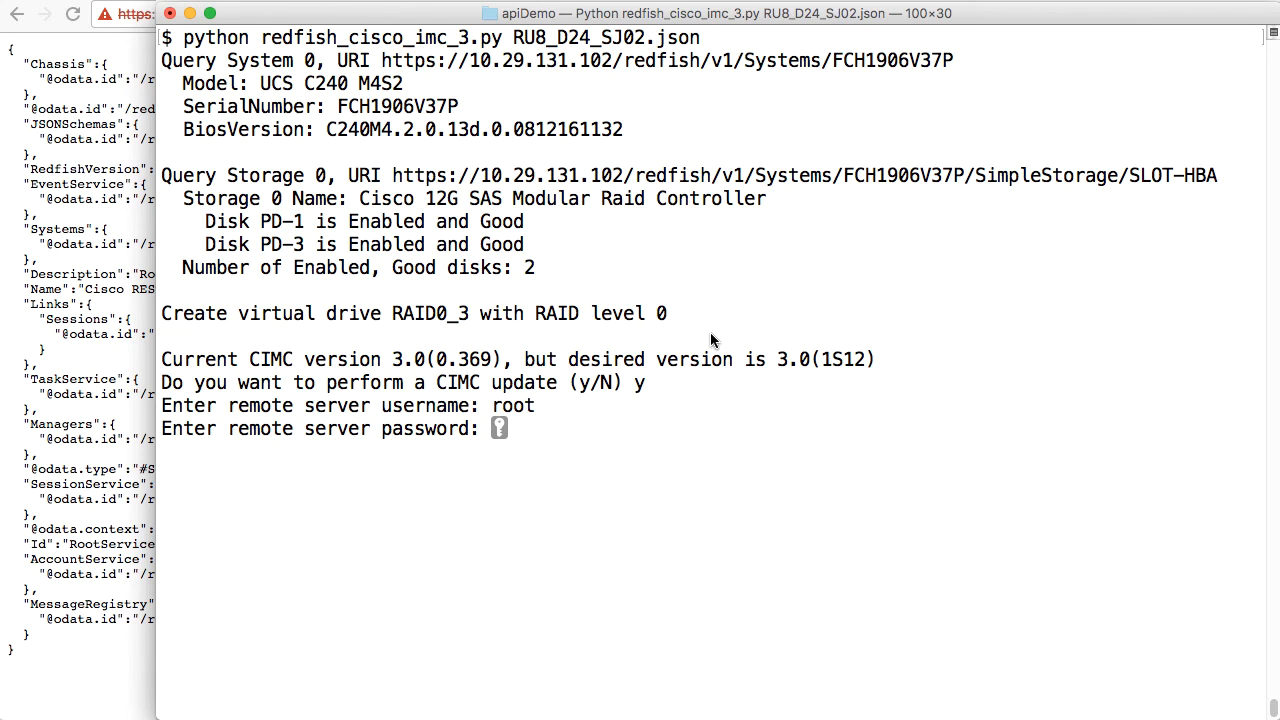